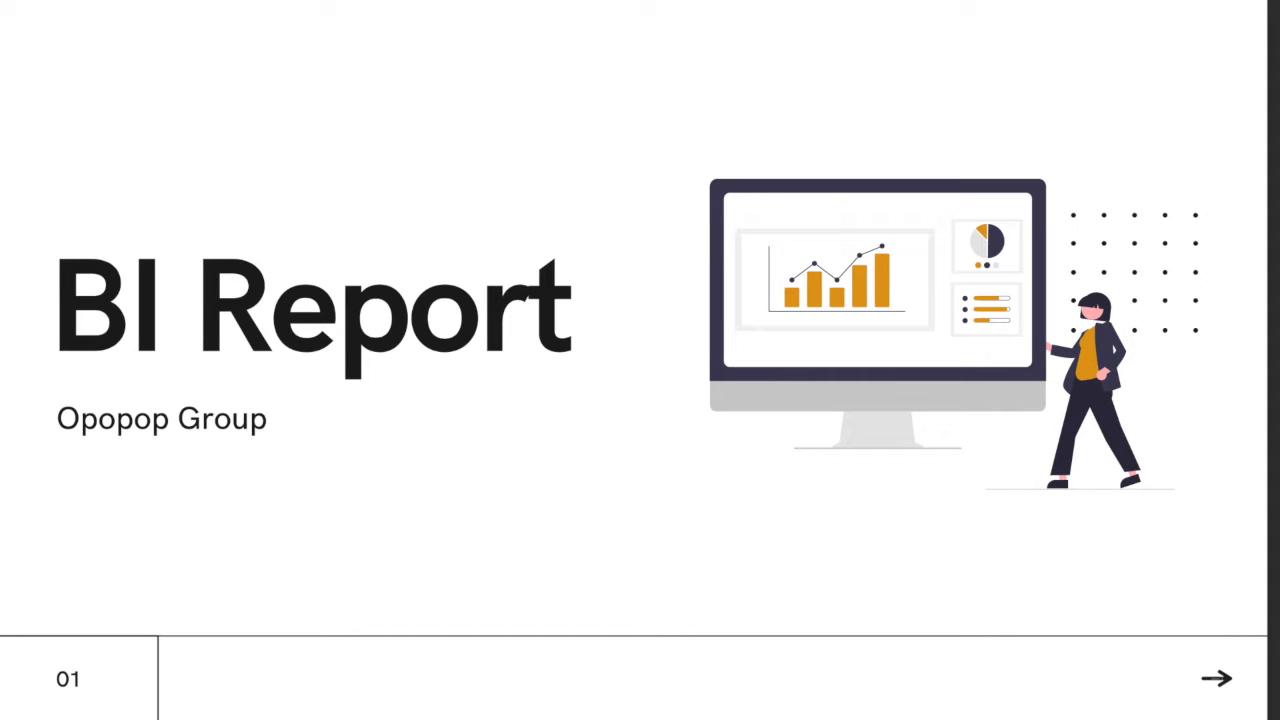
- Advance the presentation to slide 03, Data Warehouse Design, with the fact and dimension tables
click(1212, 678)
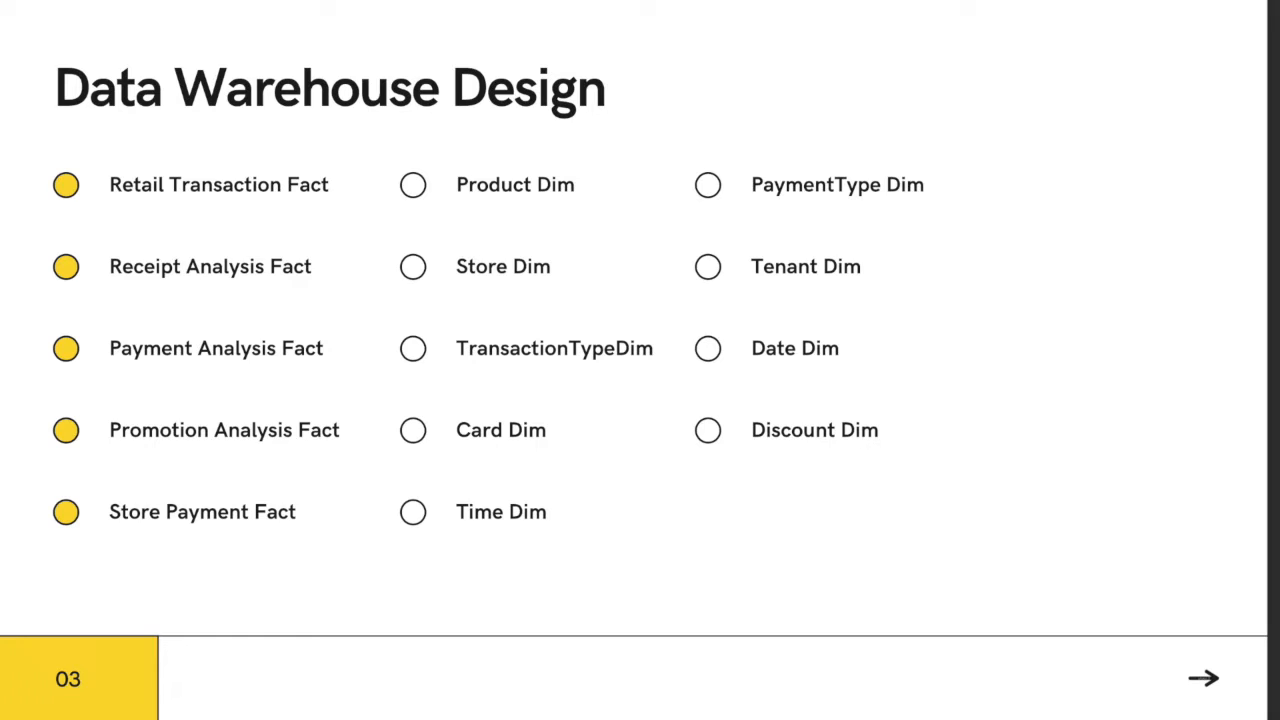
click(1204, 678)
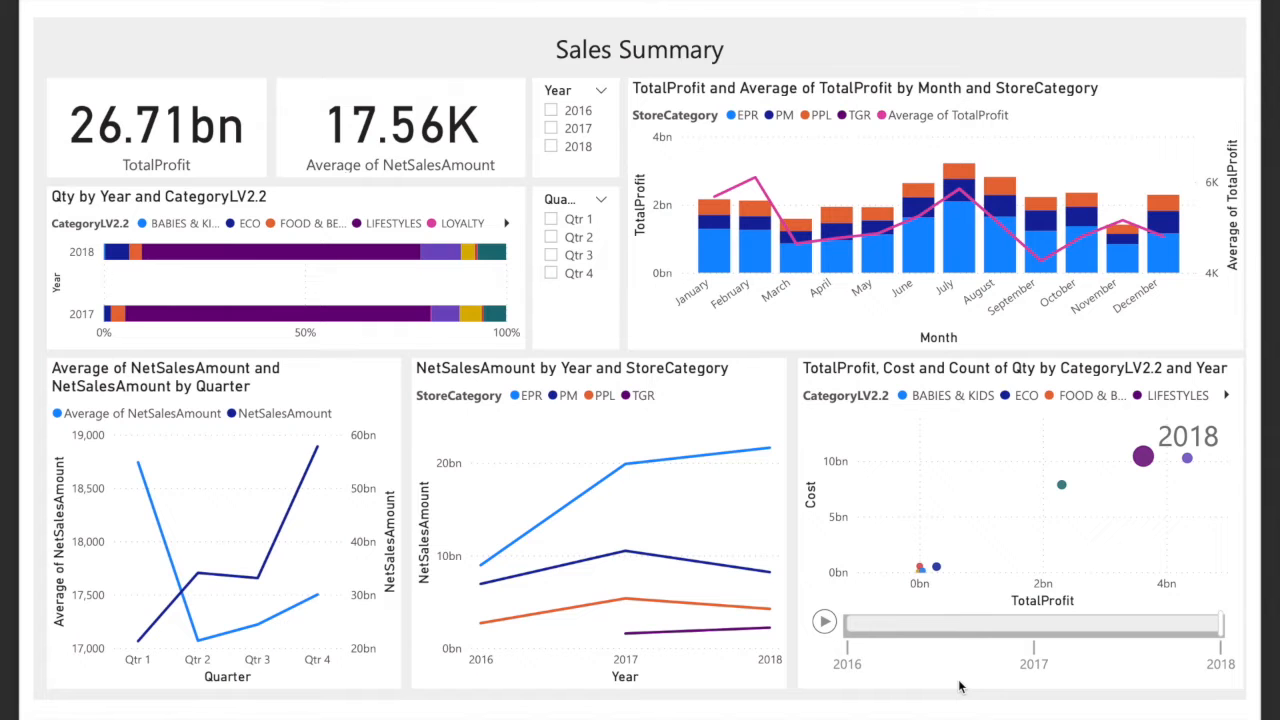